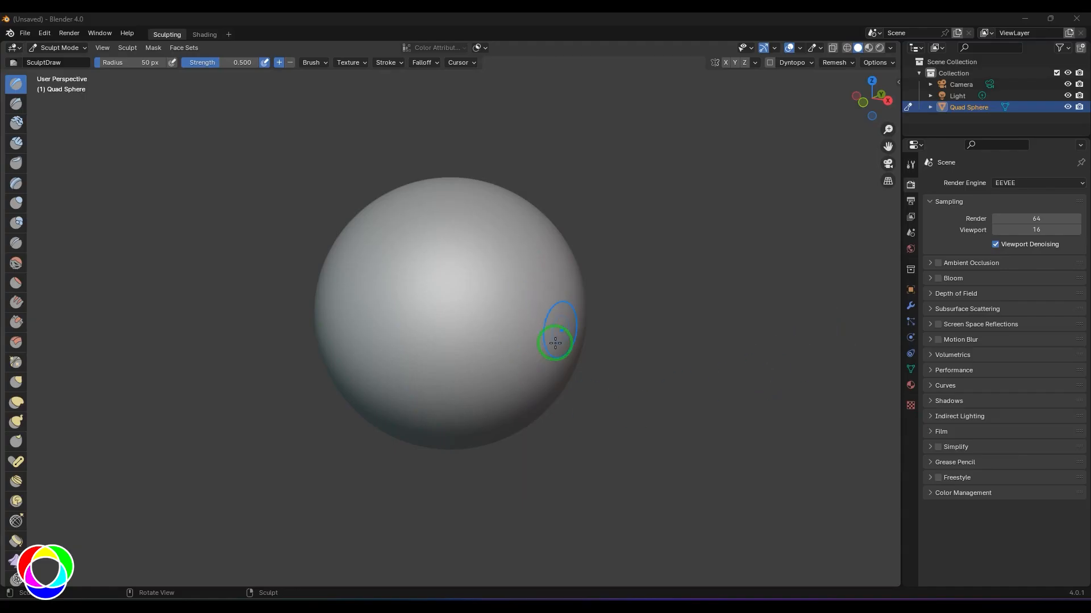
mouse_move(16, 243)
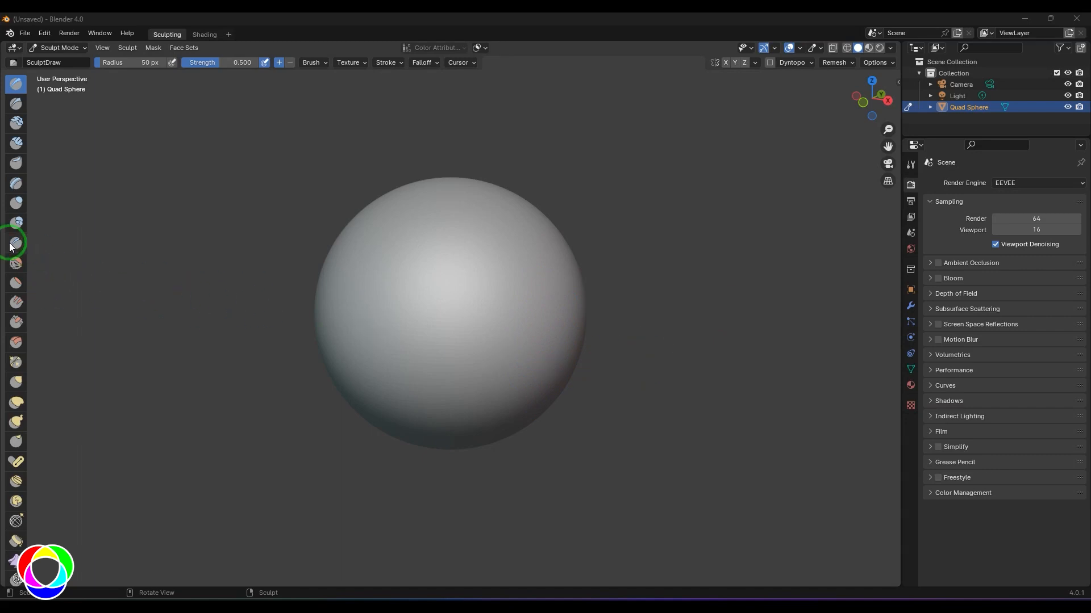
Step: Widen the Sculpt Mode toolbar so brush names show beside the icons
click(15, 241)
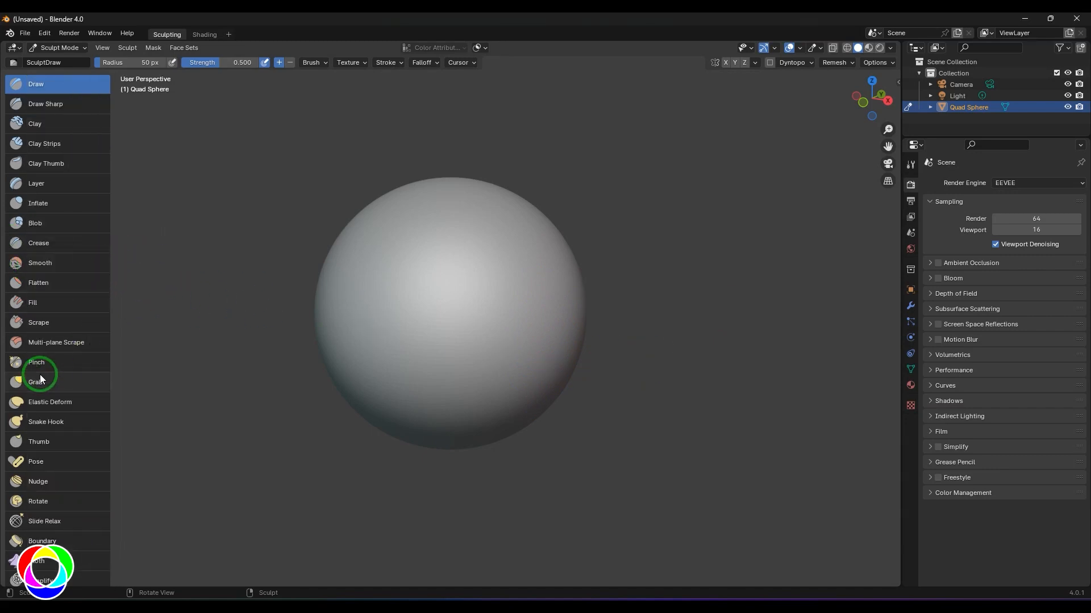
click(35, 381)
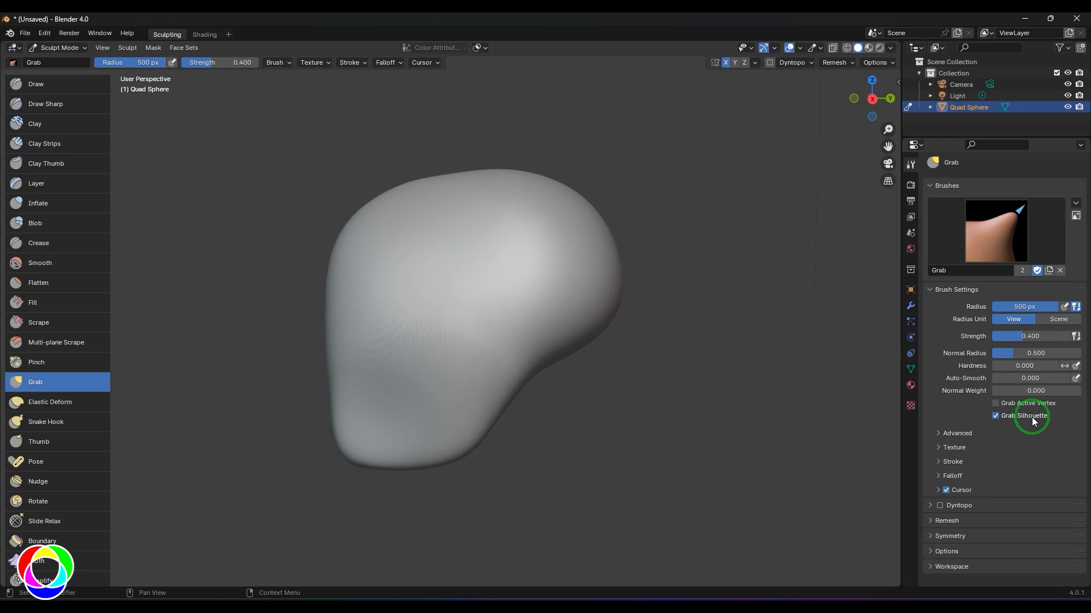
click(995, 416)
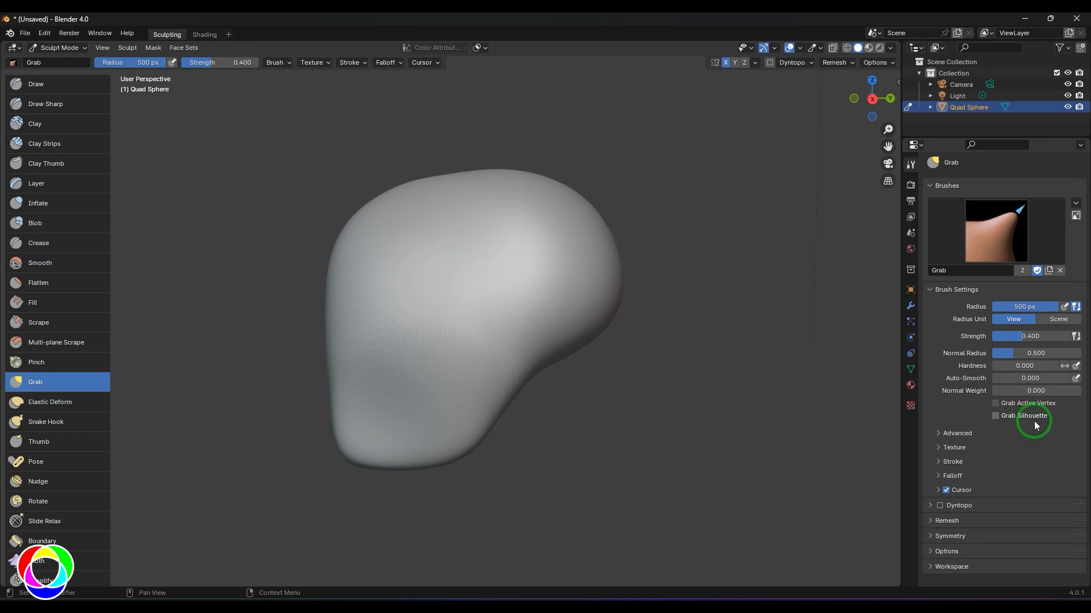
mouse_move(592, 308)
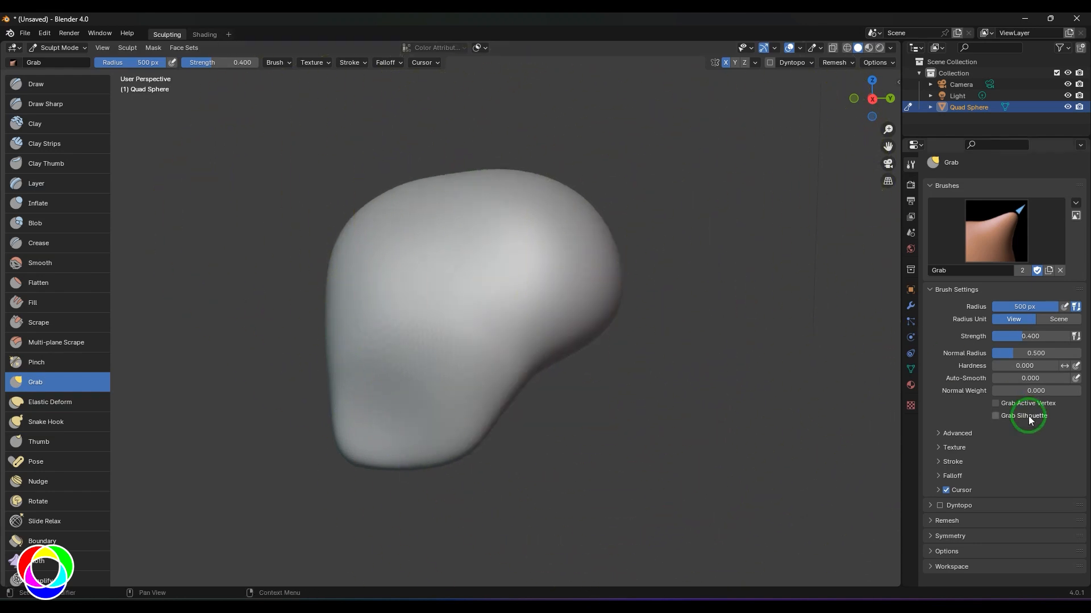
click(996, 415)
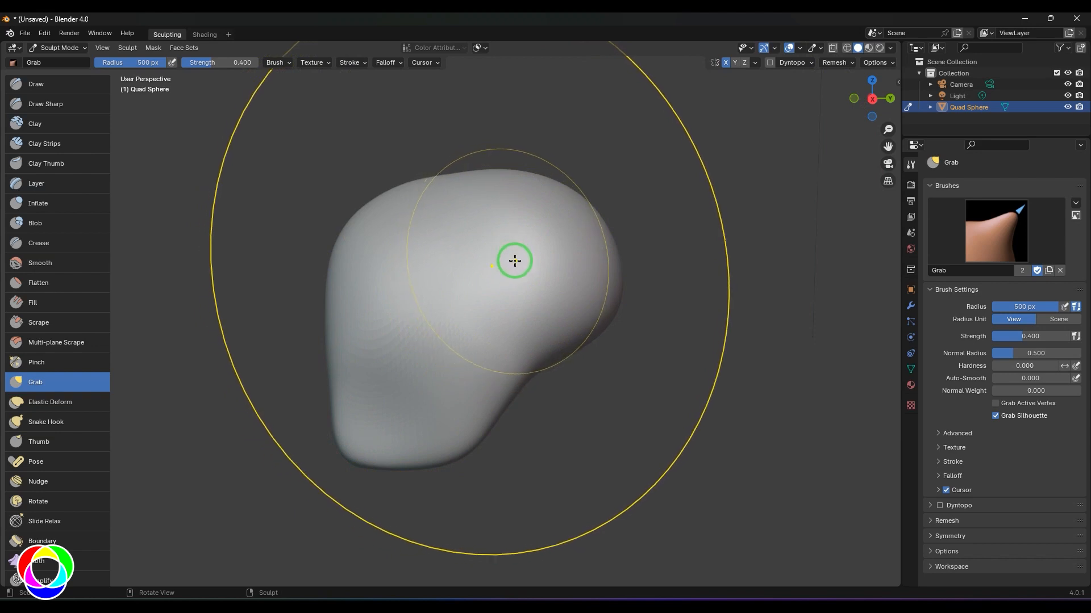
mouse_move(506, 263)
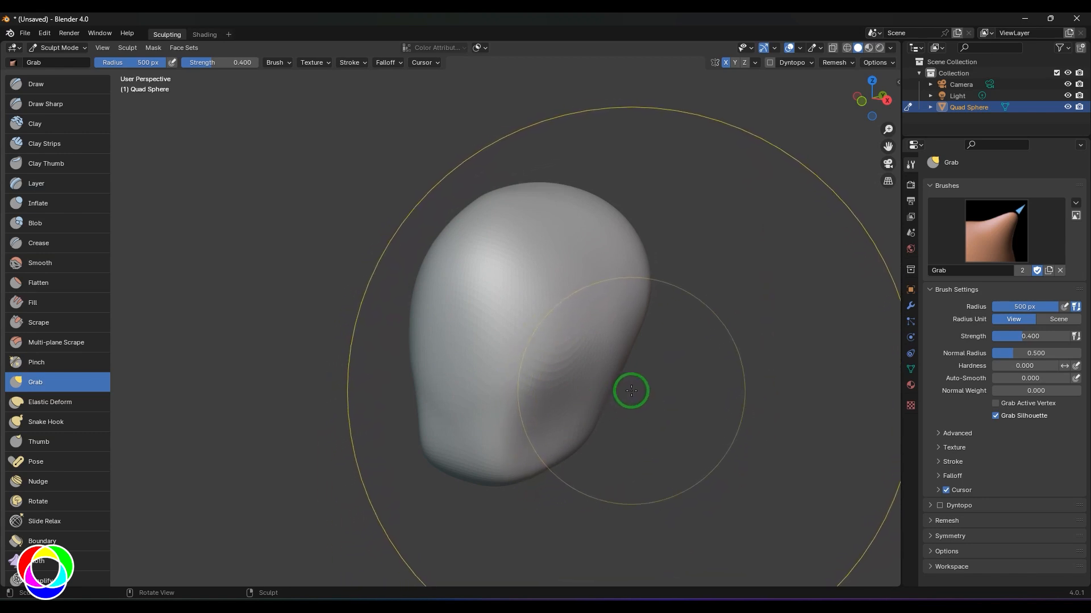
mouse_move(471, 347)
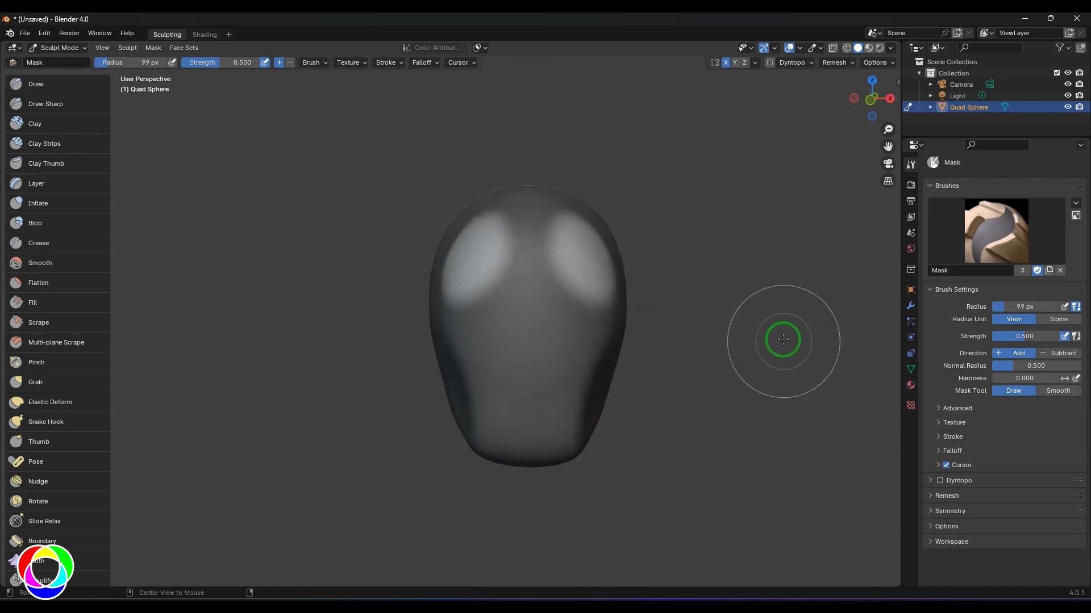
Step: Switch back to the Grab brush to pull the lobes out, then reach the Remesh settings
click(34, 382)
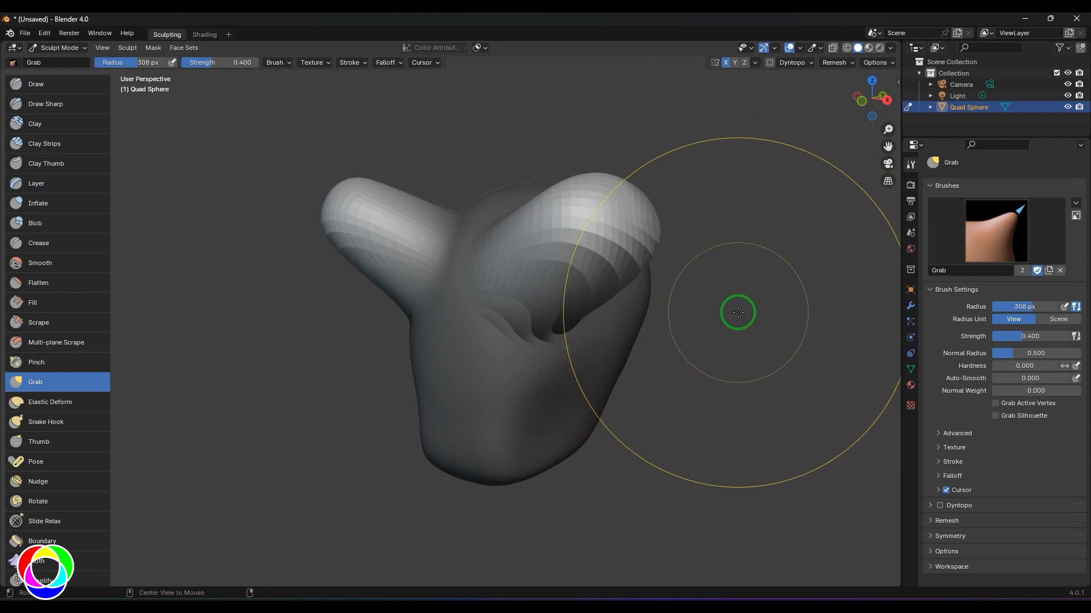
click(834, 62)
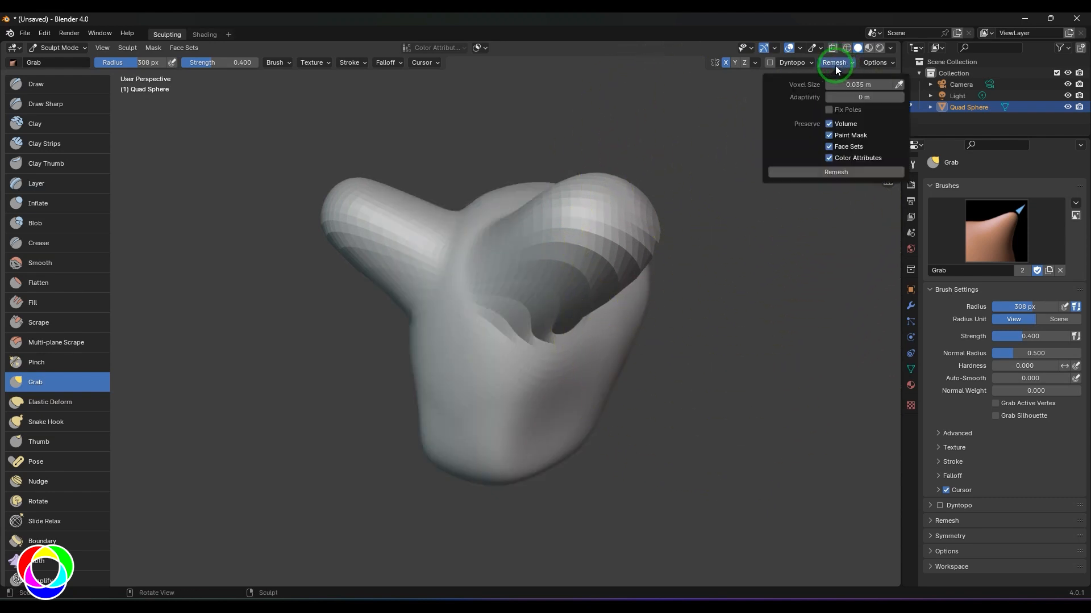